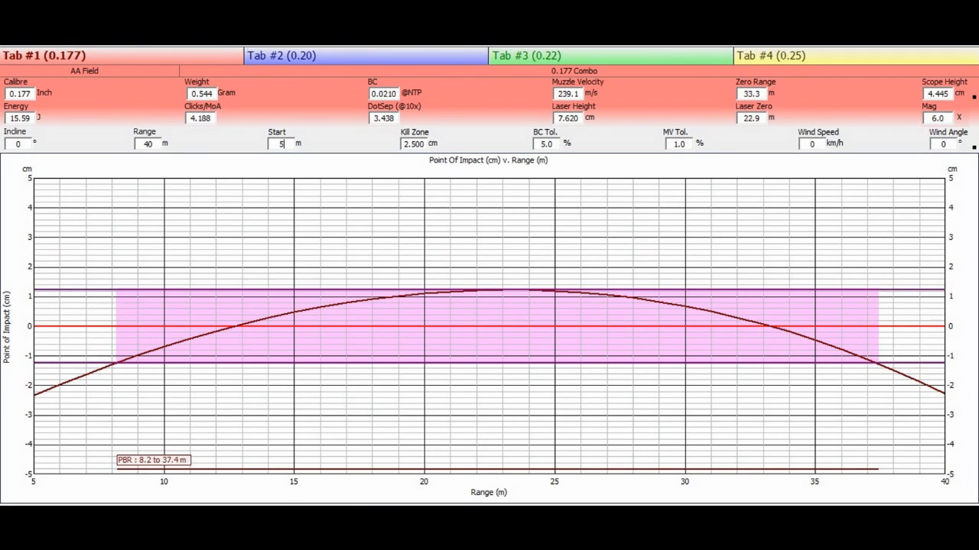
mouse_move(707, 99)
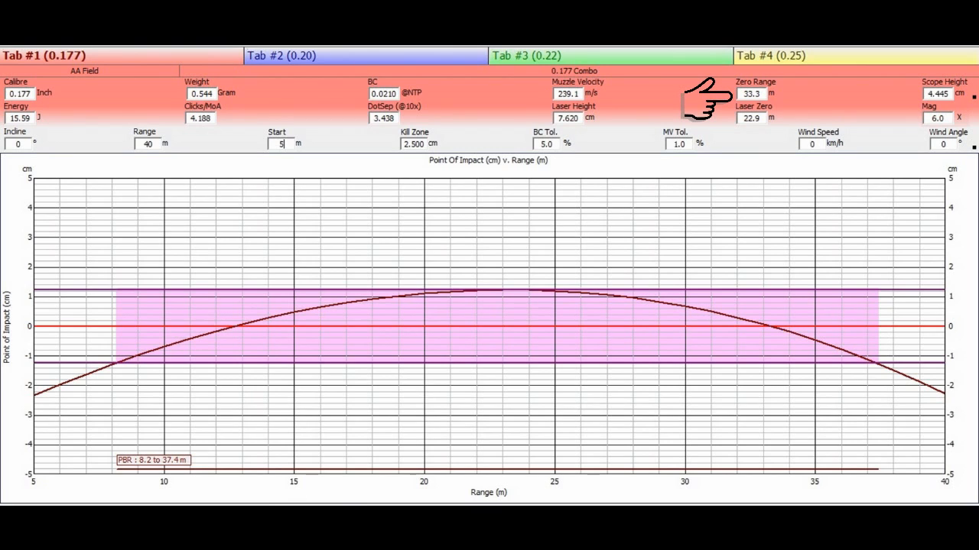